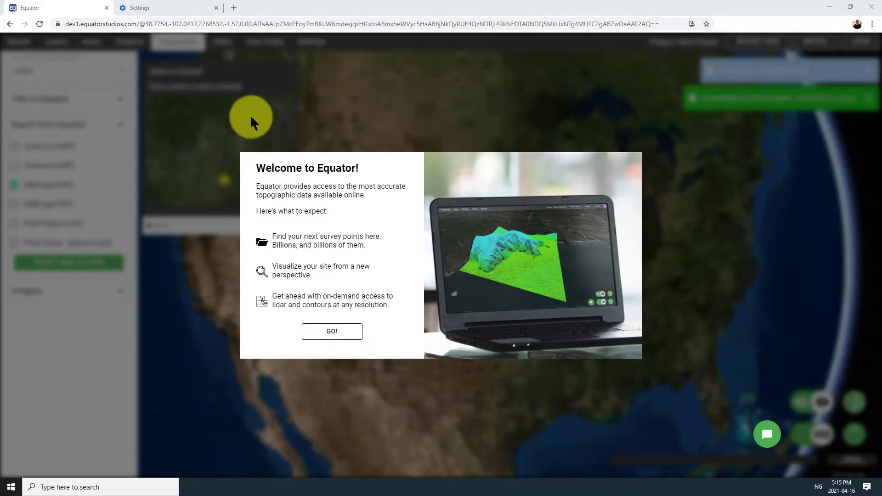
Search the Chrome settings for 'hardware' to find the hardware acceleration option.
{"action": "left_click", "coordinate": [157, 8]}
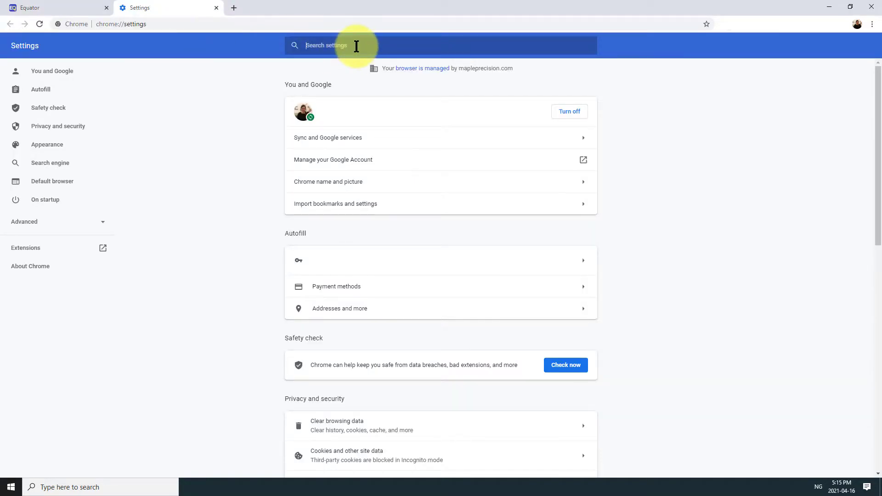
{"action": "type", "text": "hardware"}
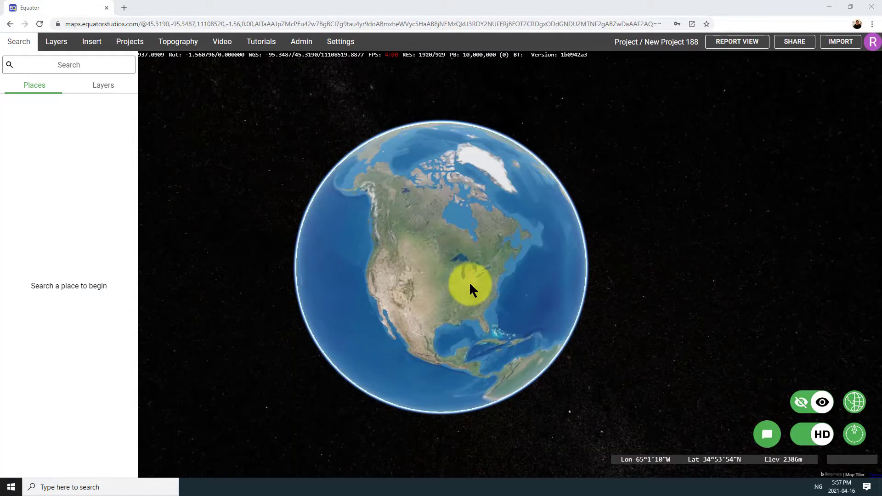
Show USGS Point Cloud - ground (LAZ) coverage and inspect a Texas coast survey tile.
{"action": "left_click", "coordinate": [177, 41]}
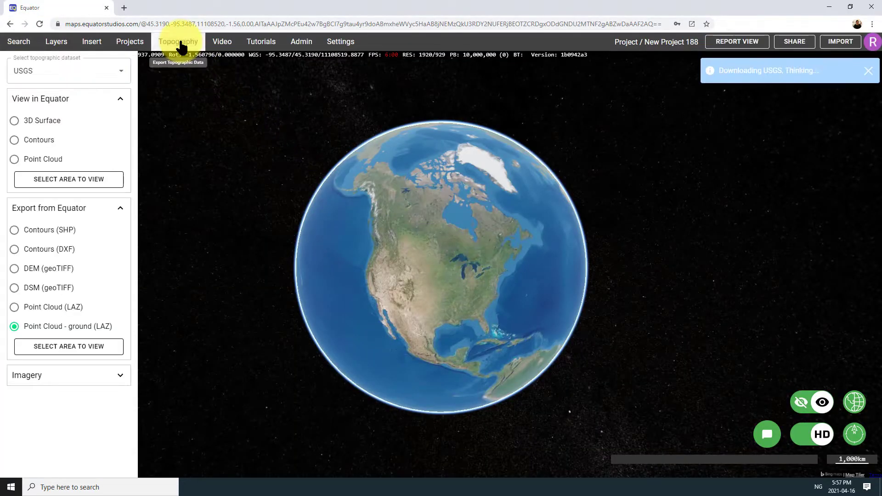
{"action": "left_click", "coordinate": [68, 70]}
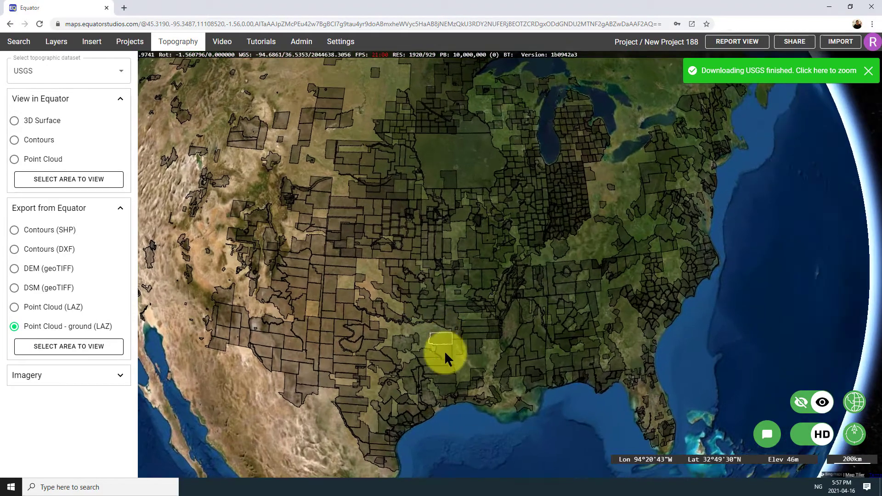
{"action": "left_click", "coordinate": [444, 357]}
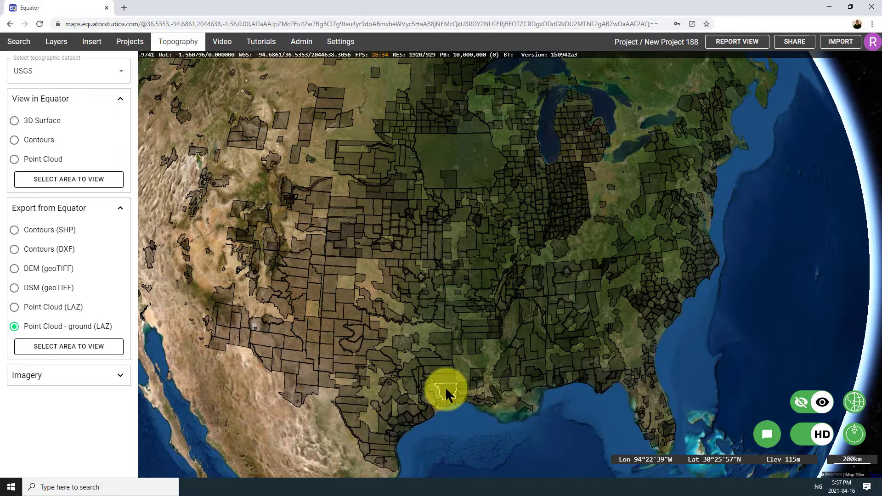
{"action": "left_click", "coordinate": [446, 393]}
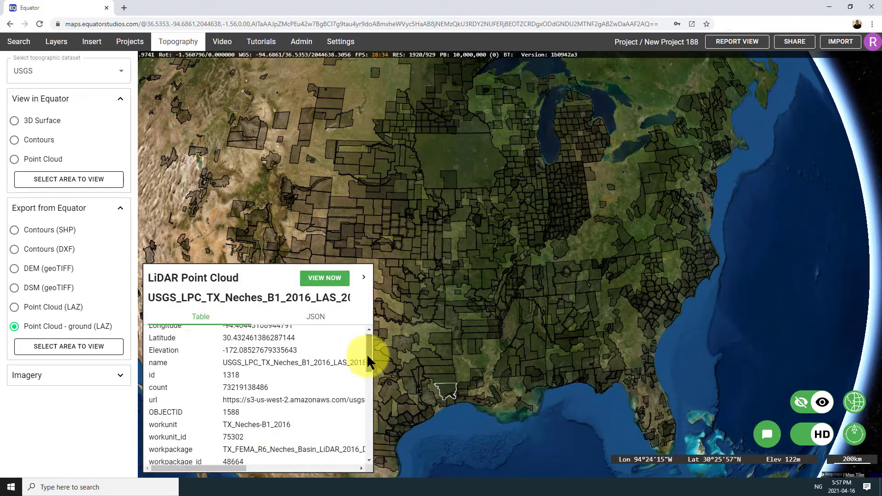
{"action": "scroll", "scroll_direction": "down", "scroll_amount": 3}
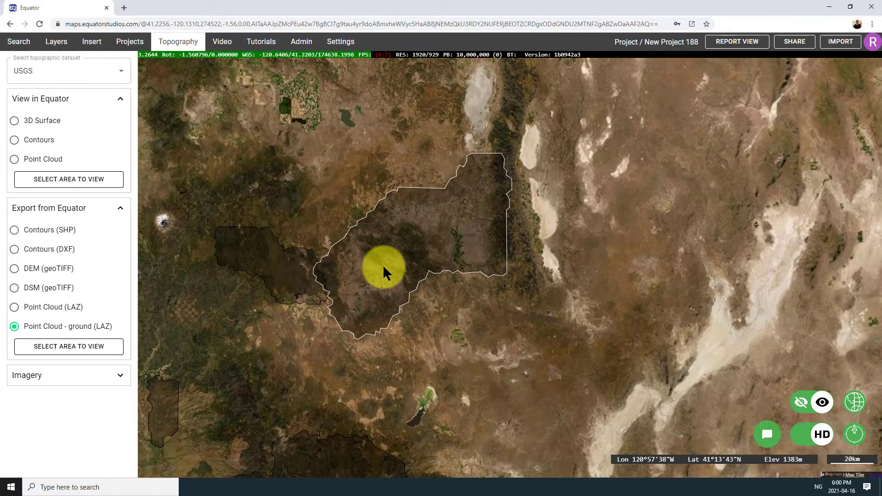
Load the Upper Pit point cloud with VIEW NOW, centre it, and list the layers.
{"action": "left_click", "coordinate": [383, 273]}
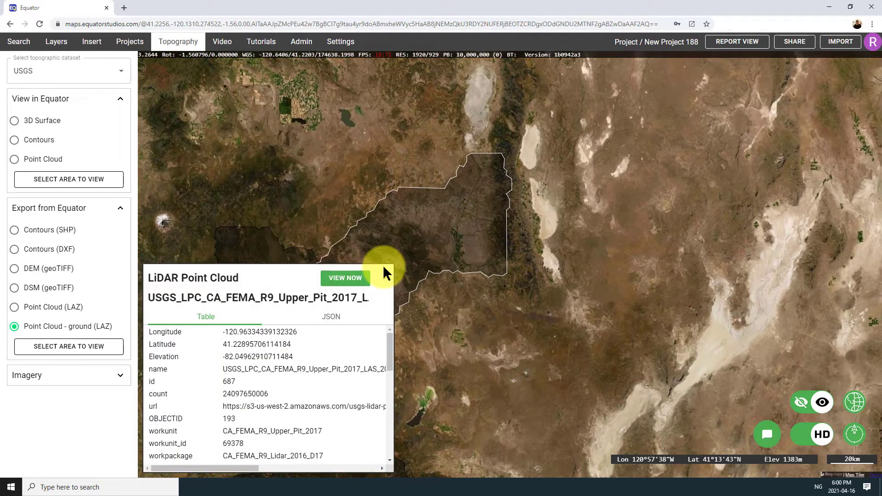
{"action": "left_click", "coordinate": [345, 278]}
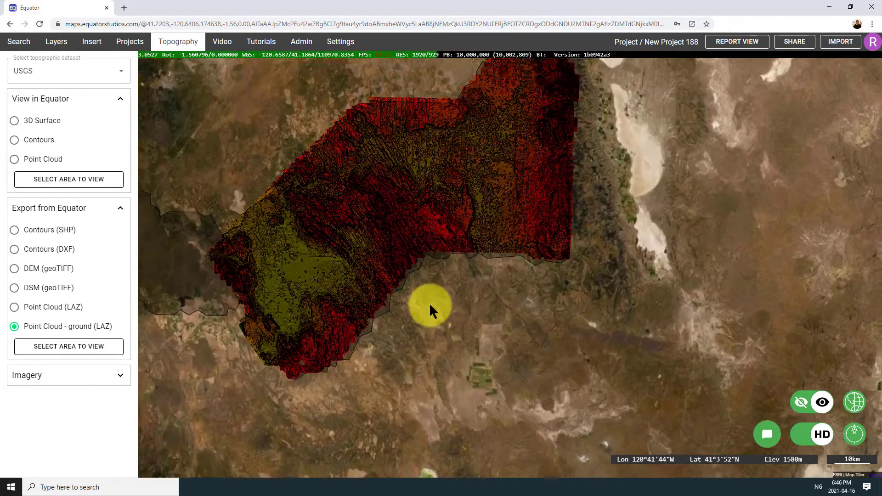
{"action": "left_click_drag", "start_coordinate": [431, 309], "coordinate": [338, 178]}
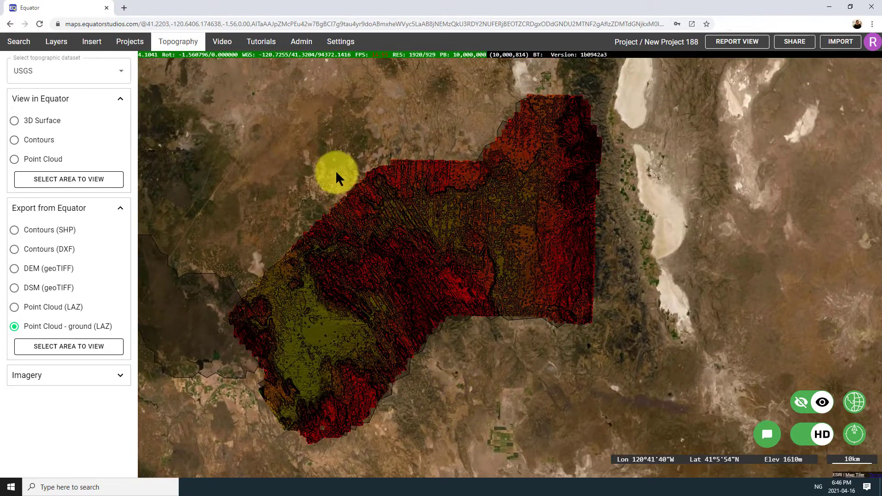
{"action": "left_click", "coordinate": [56, 41]}
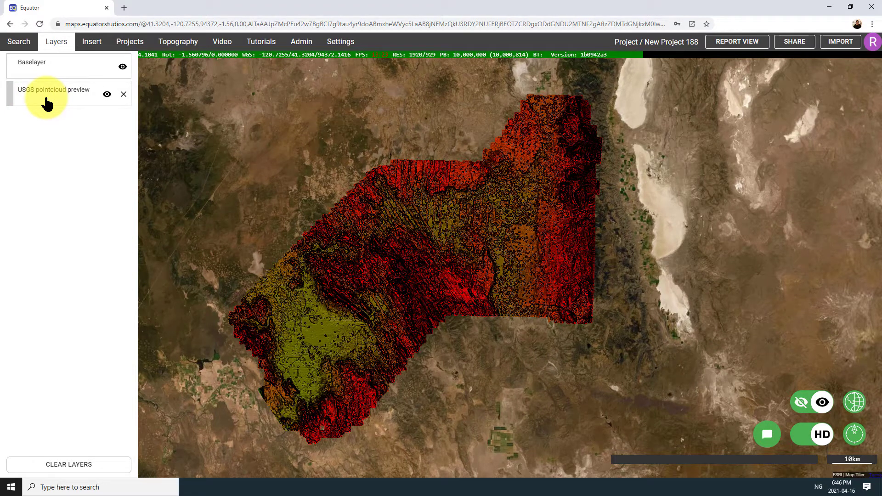
Filter the USGS pointcloud preview's classifications down to Ground points only.
{"action": "left_click", "coordinate": [54, 89]}
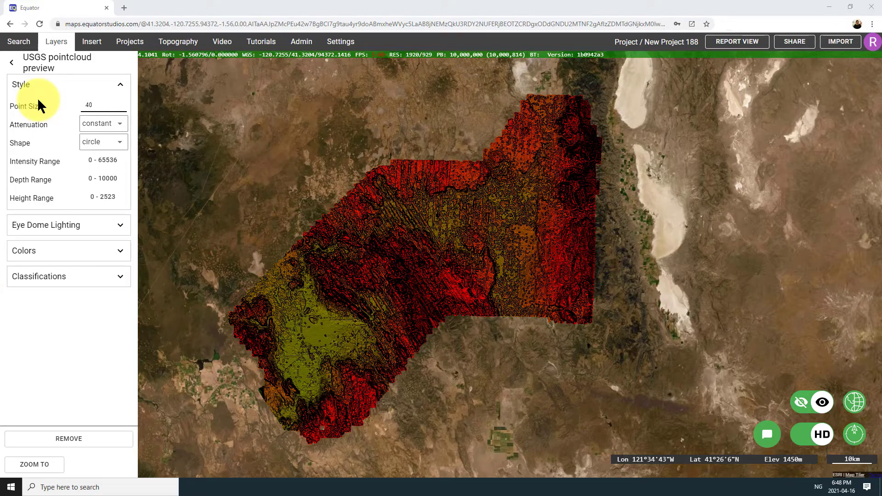
{"action": "mouse_move", "coordinate": [400, 229]}
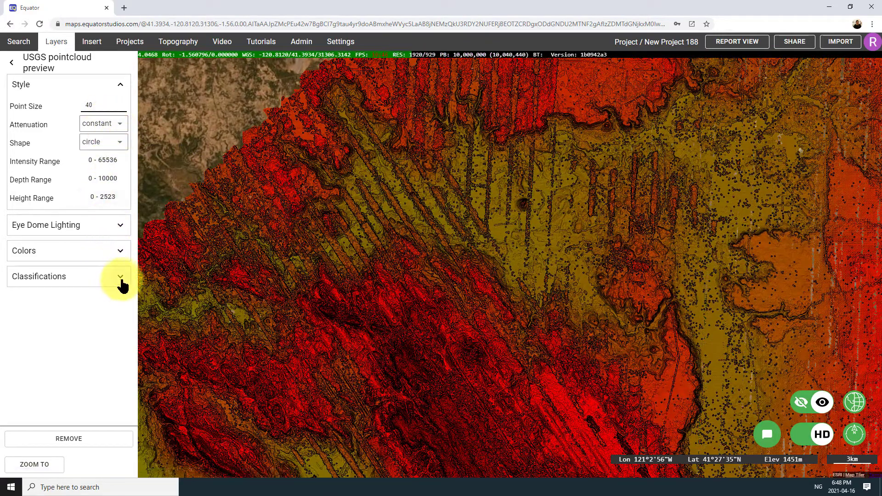
{"action": "left_click", "coordinate": [121, 276]}
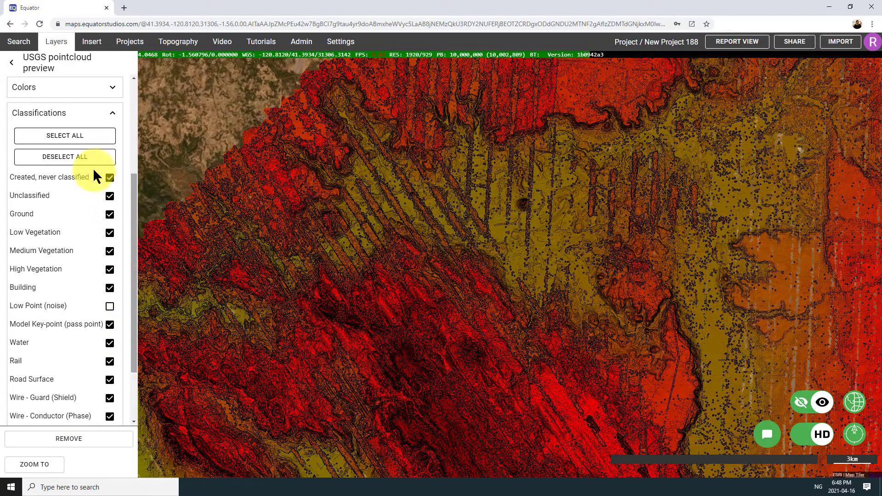
{"action": "left_click", "coordinate": [64, 156]}
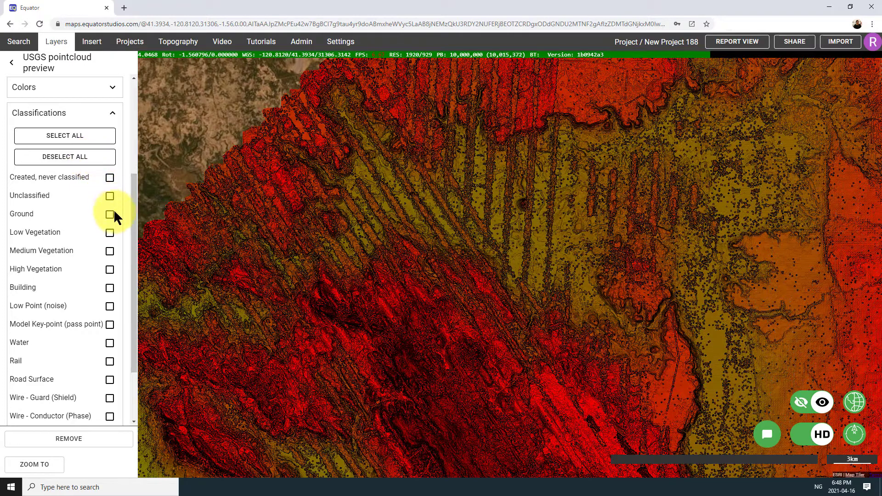
{"action": "left_click", "coordinate": [110, 214]}
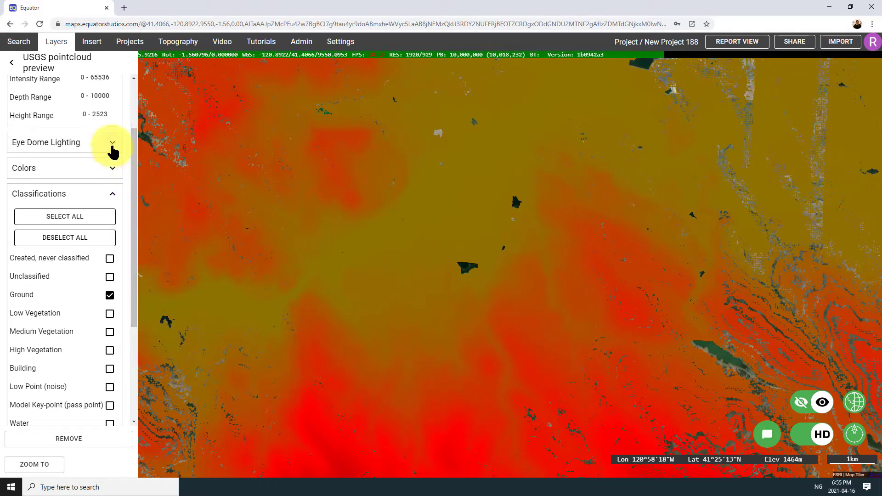
Enable eye dome lighting on the ground point cloud and pan along the river.
{"action": "left_click", "coordinate": [112, 143]}
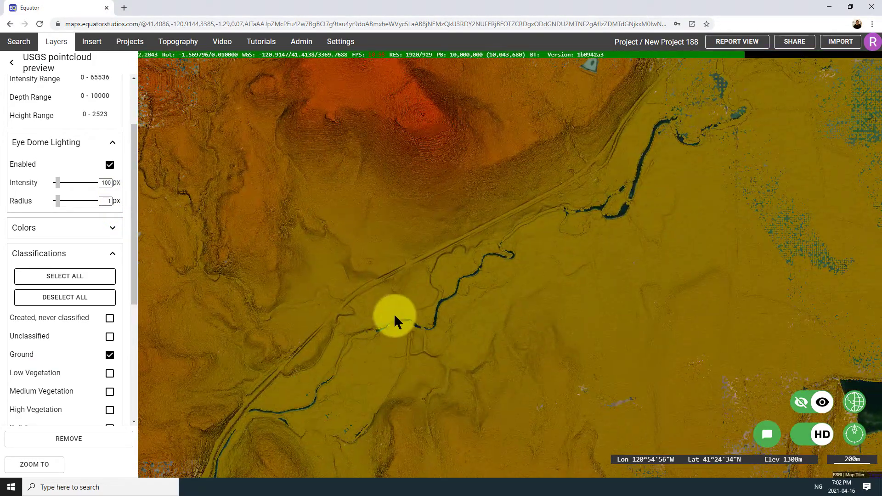
{"action": "left_click_drag", "start_coordinate": [394, 315], "coordinate": [399, 332]}
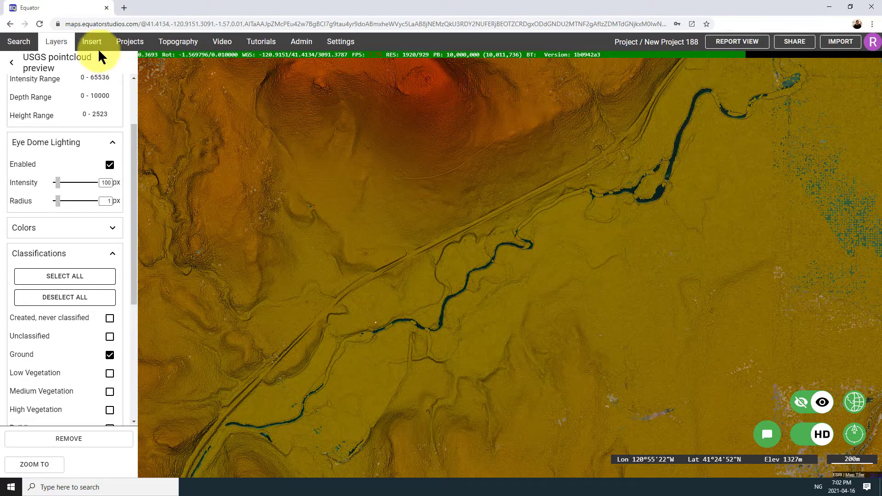
{"action": "left_click", "coordinate": [92, 41]}
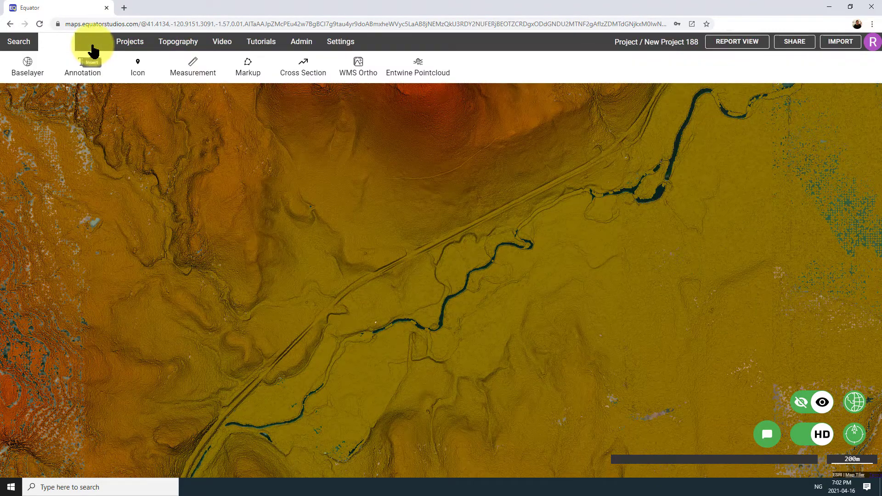
Draw a cross section line southeast across the river valley and finish placing it.
{"action": "left_click", "coordinate": [303, 62]}
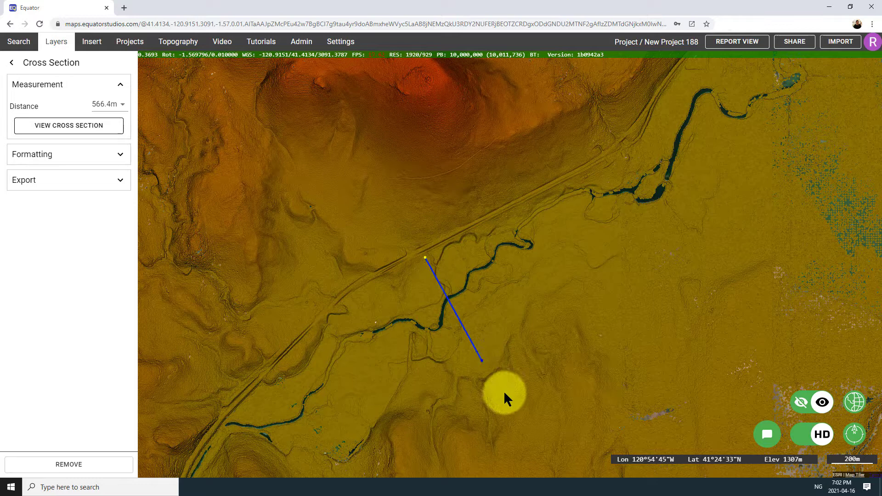
{"action": "left_click_drag", "start_coordinate": [479, 361], "coordinate": [514, 405]}
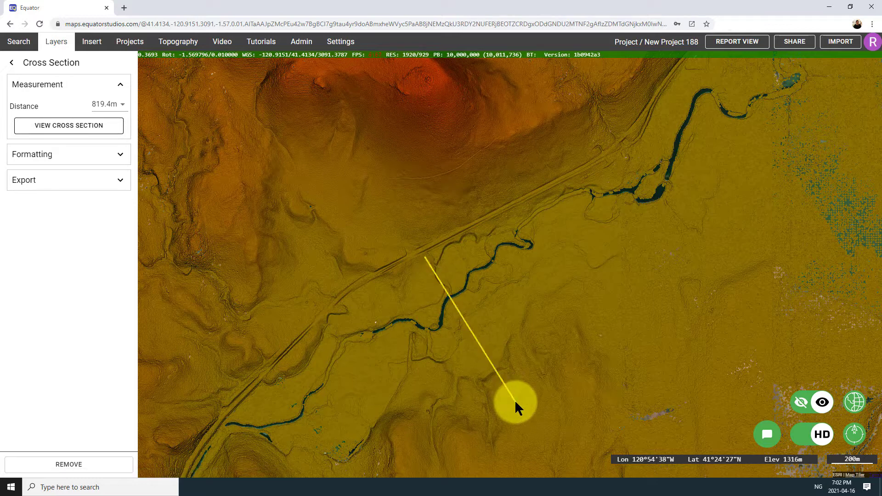
{"action": "left_click", "coordinate": [69, 126]}
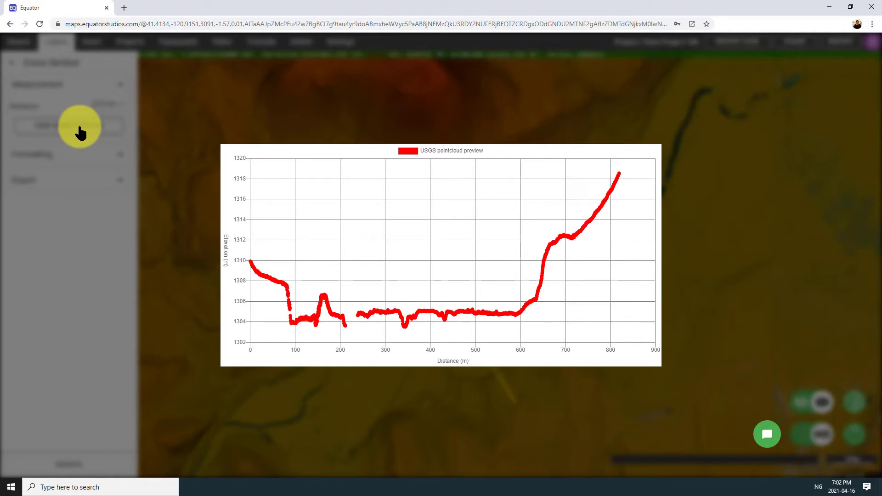
{"action": "mouse_move", "coordinate": [79, 136]}
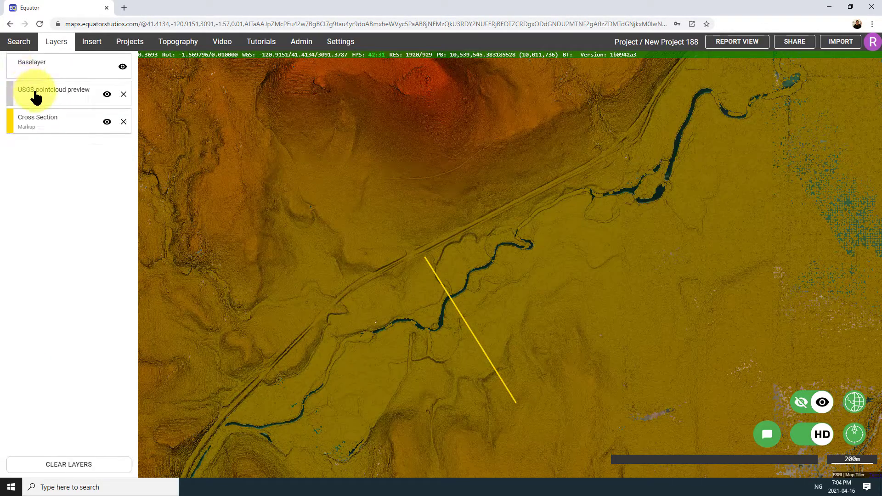
Narrow the pointcloud preview's height colour range to 1301–1327.
{"action": "left_click", "coordinate": [53, 89]}
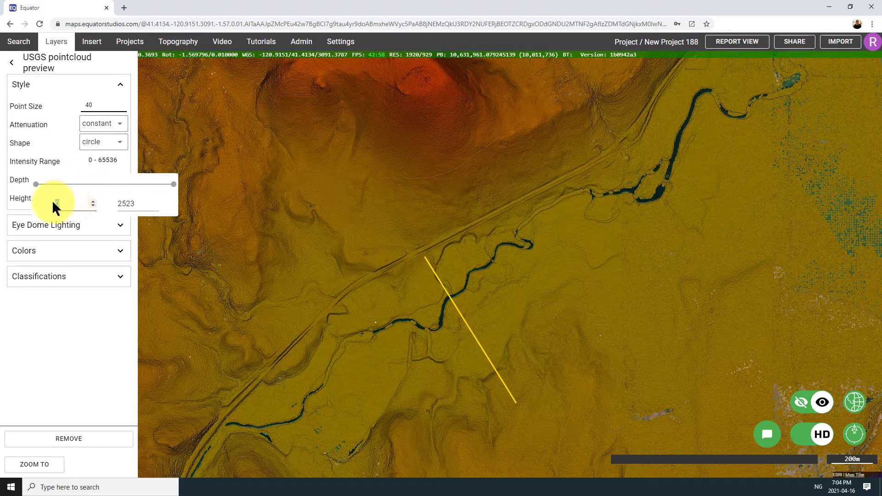
{"action": "left_click_drag", "start_coordinate": [34, 184], "coordinate": [107, 184]}
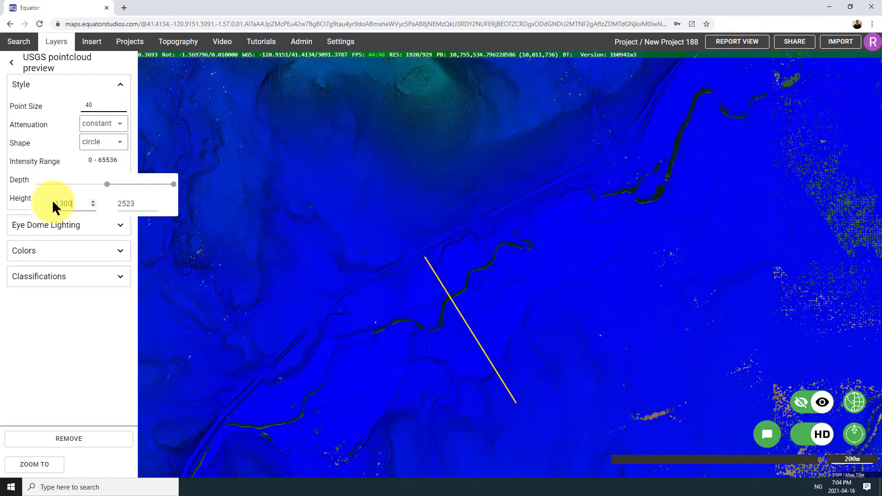
{"action": "left_click", "coordinate": [133, 203]}
{"action": "type", "text": "1350"}
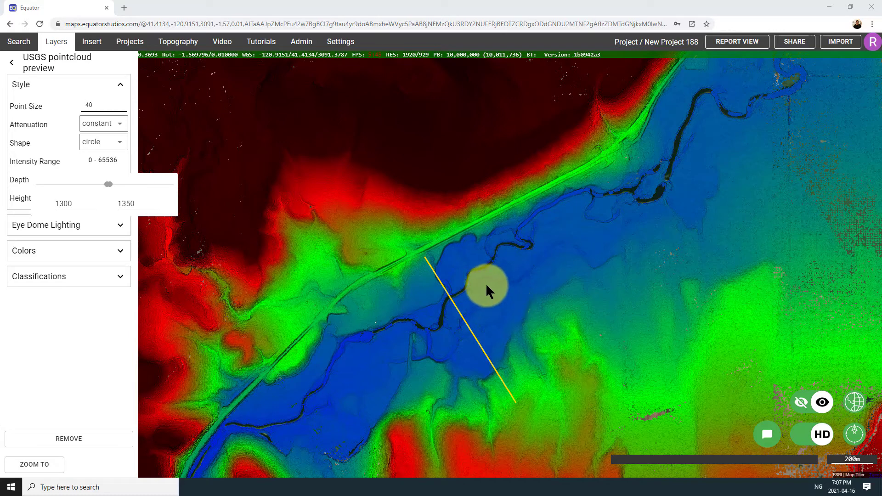
{"action": "mouse_move", "coordinate": [521, 303]}
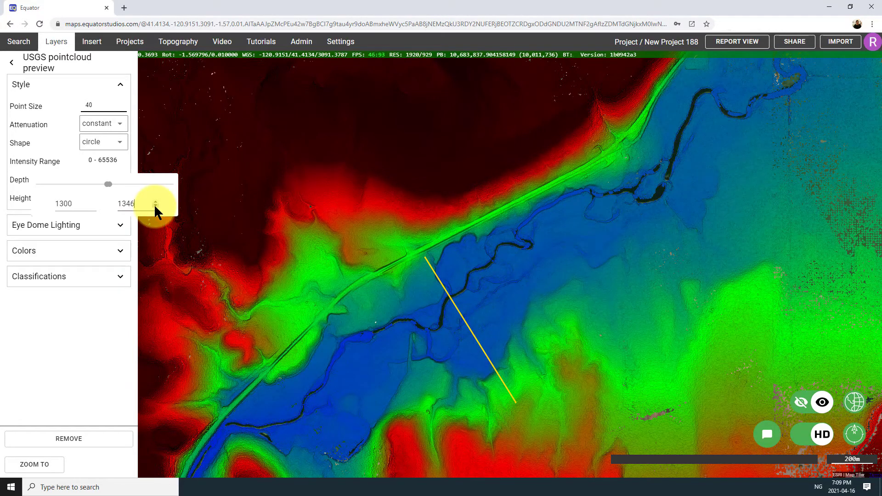
{"action": "left_click", "coordinate": [156, 208]}
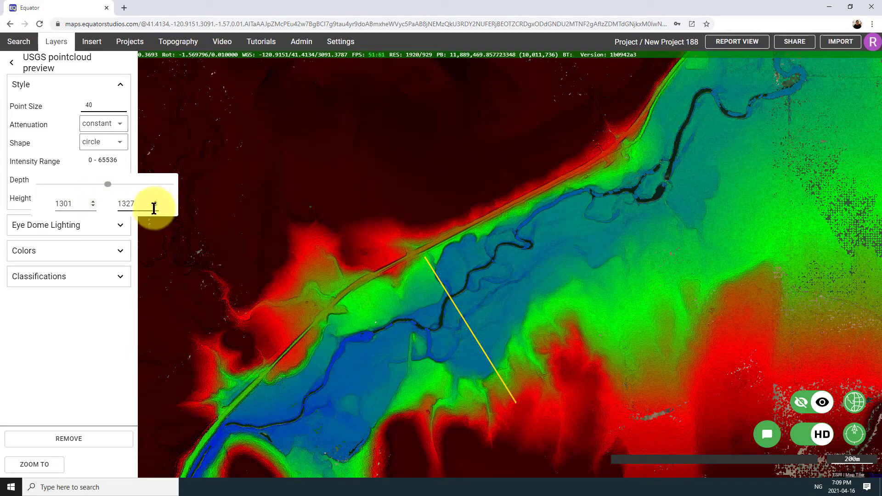